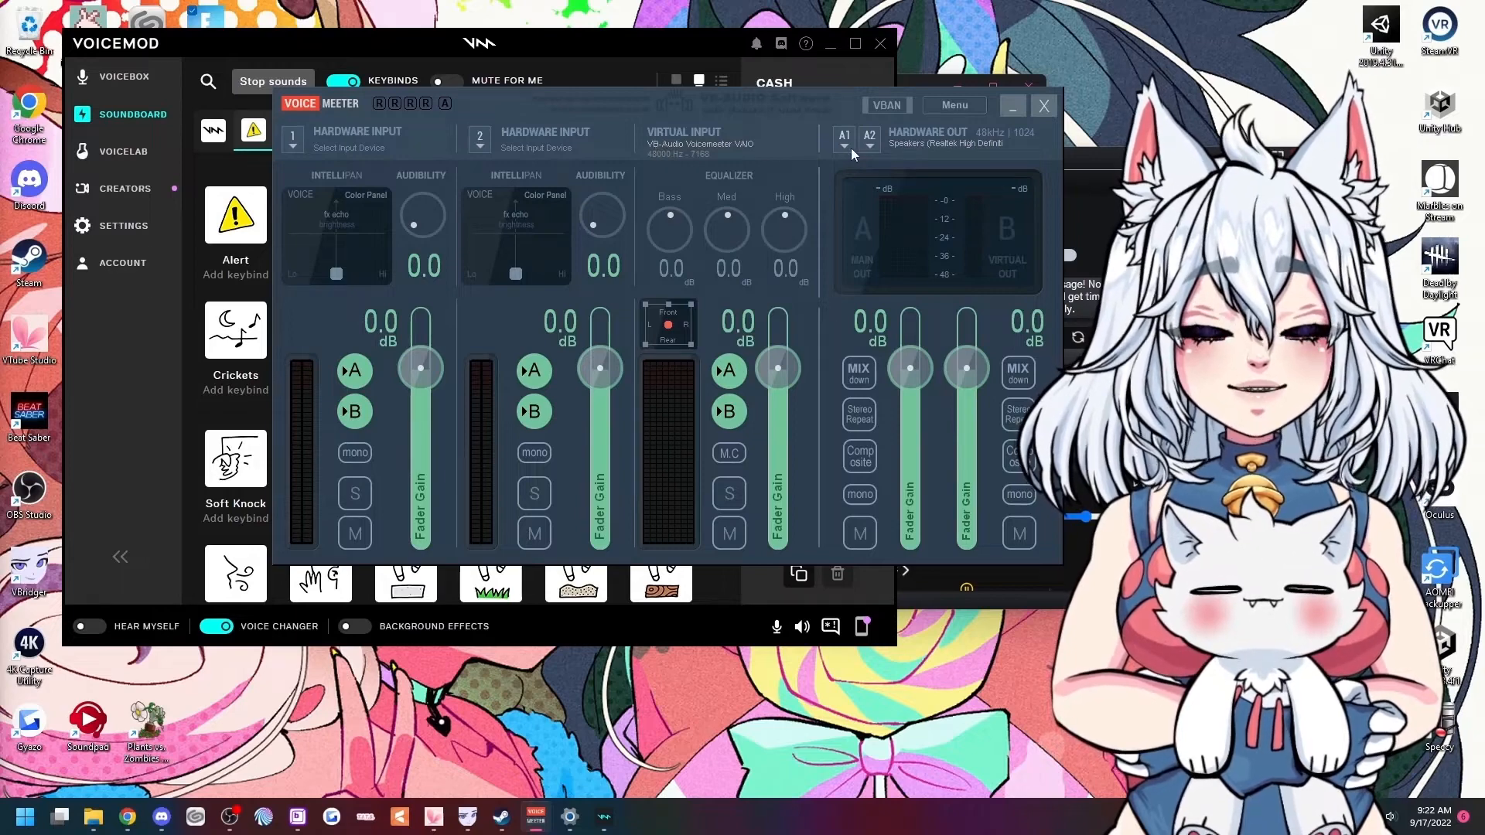
View the list of hardware output devices and close it without changing the output.
{"action": "left_click", "coordinate": [843, 149]}
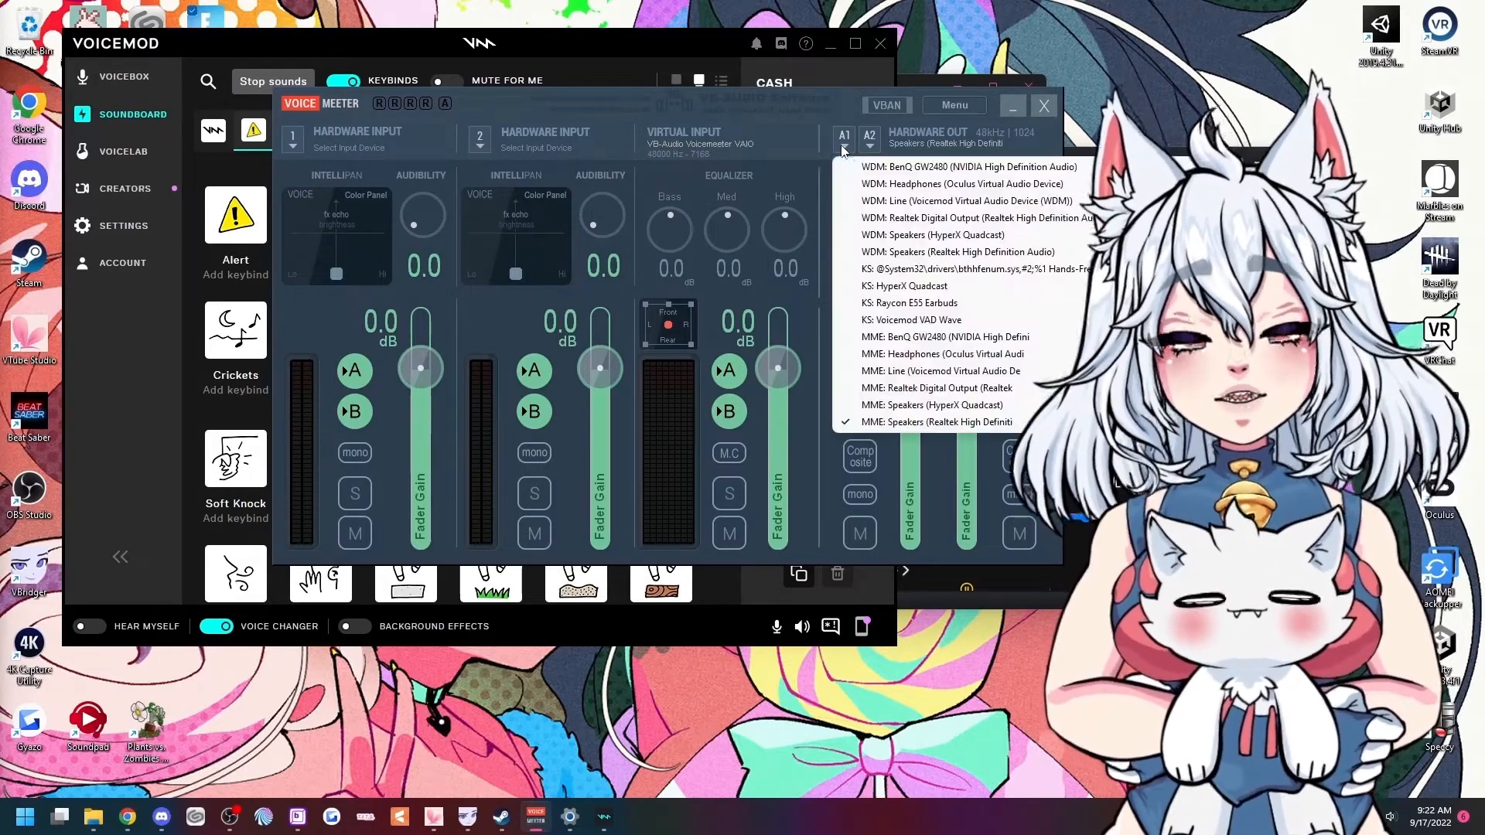
{"action": "mouse_move", "coordinate": [933, 235]}
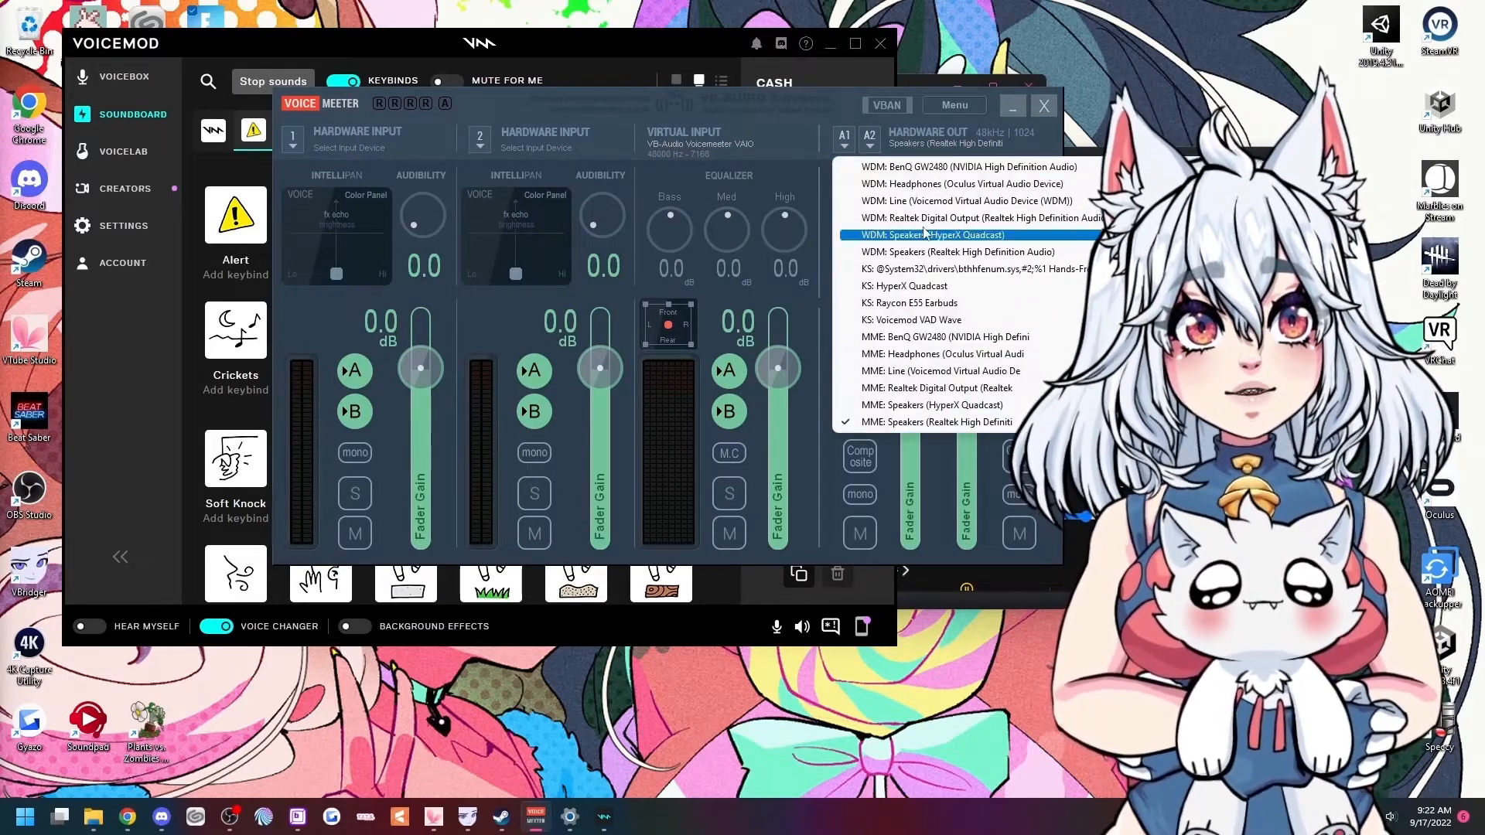
{"action": "left_click", "coordinate": [958, 234]}
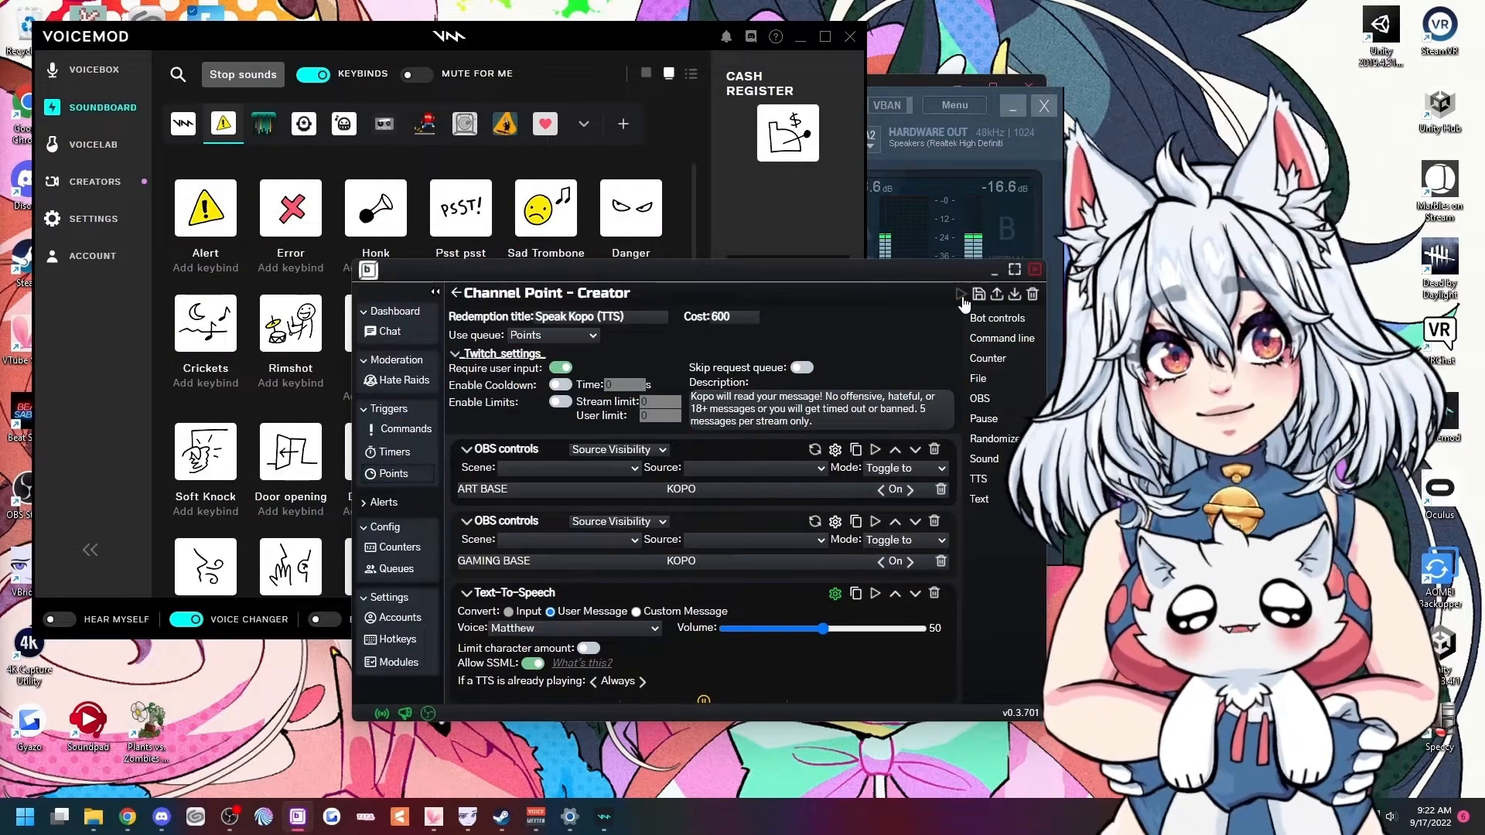
Focus the Voicemod soundboard and play the Scream sound effect.
{"action": "left_click", "coordinate": [545, 452]}
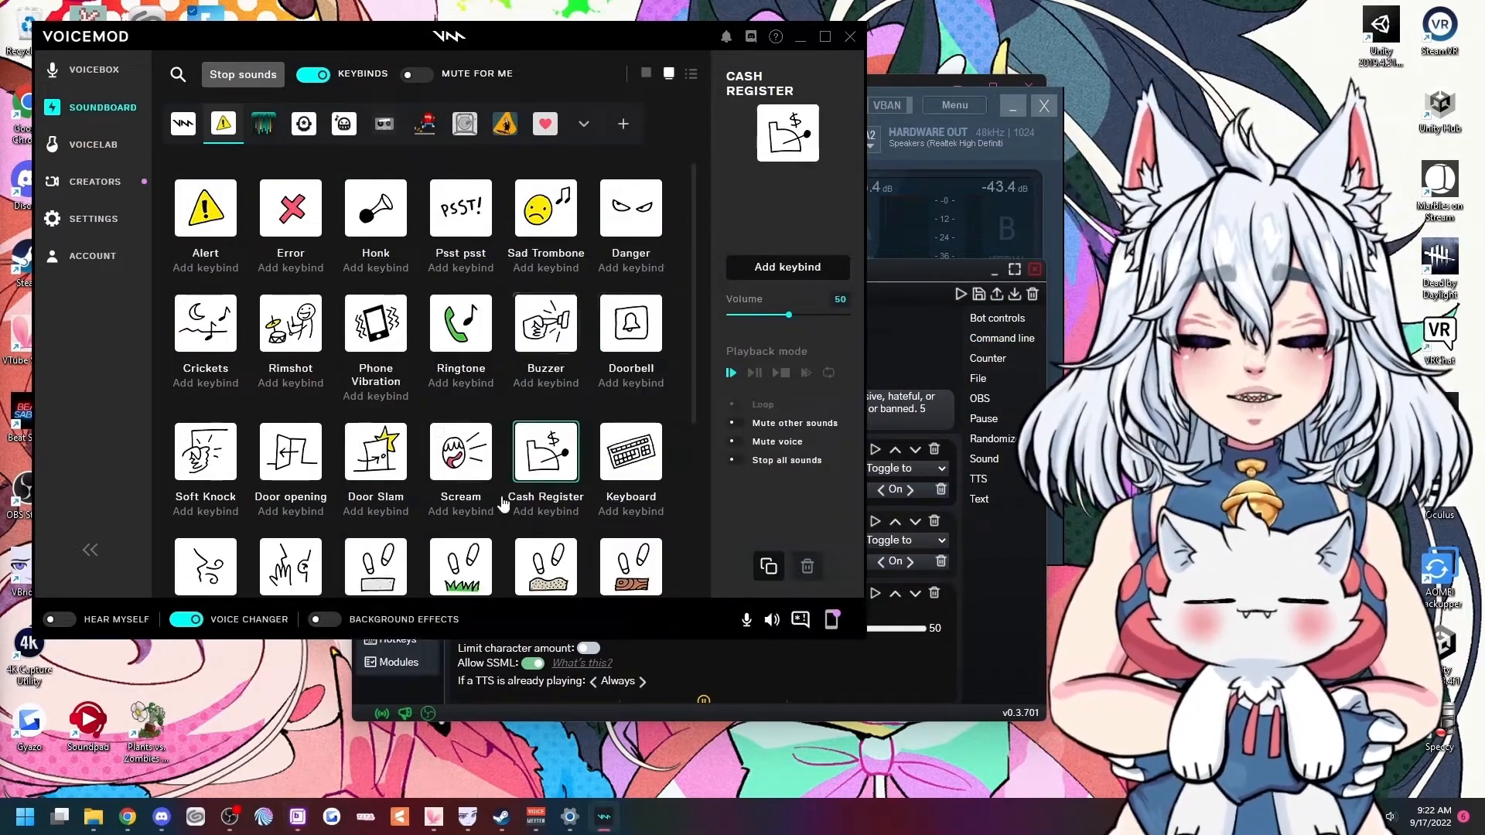
{"action": "left_click", "coordinate": [460, 452]}
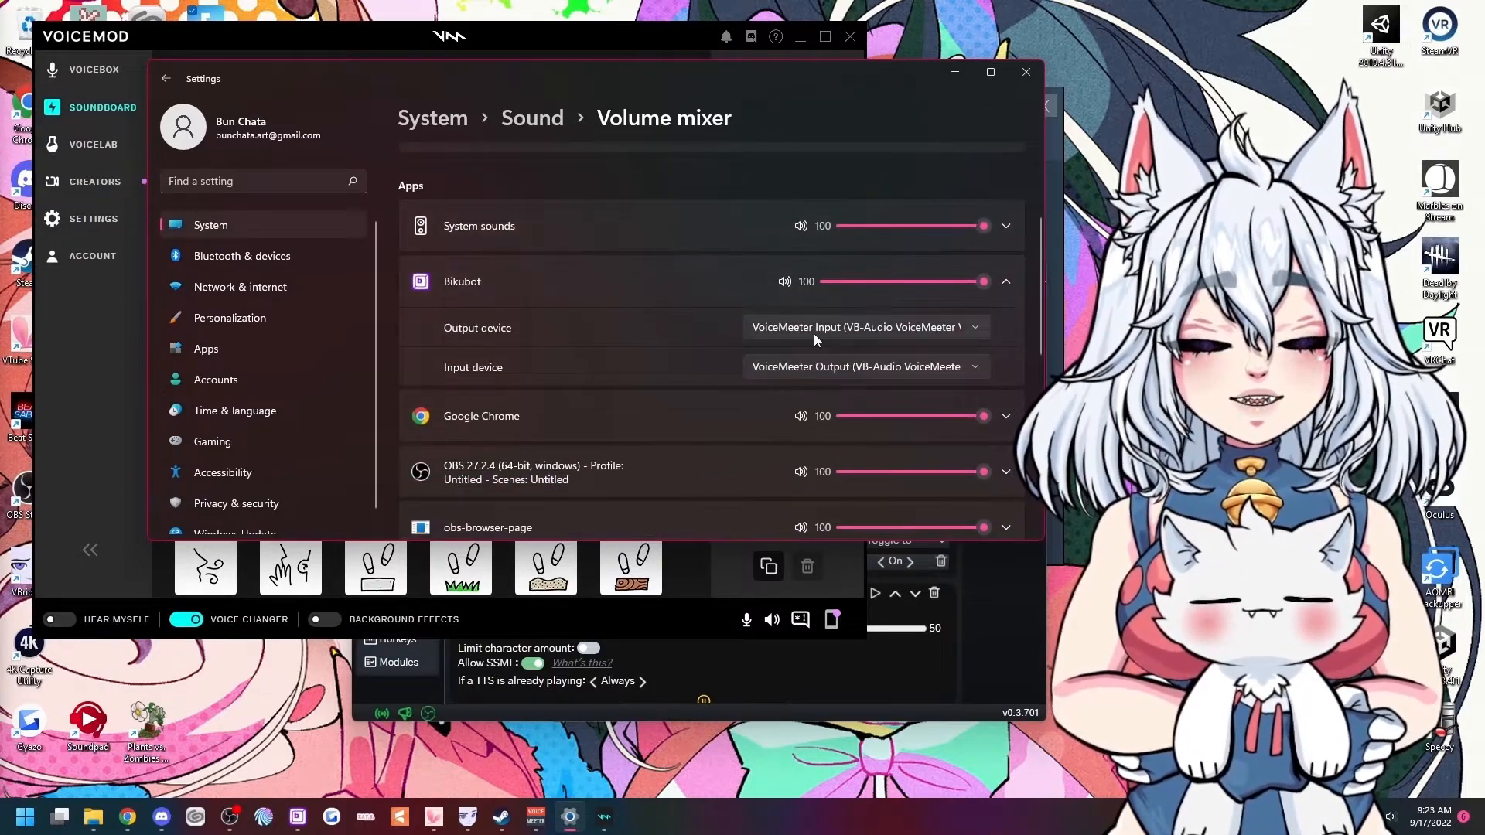
{"action": "mouse_move", "coordinate": [473, 375]}
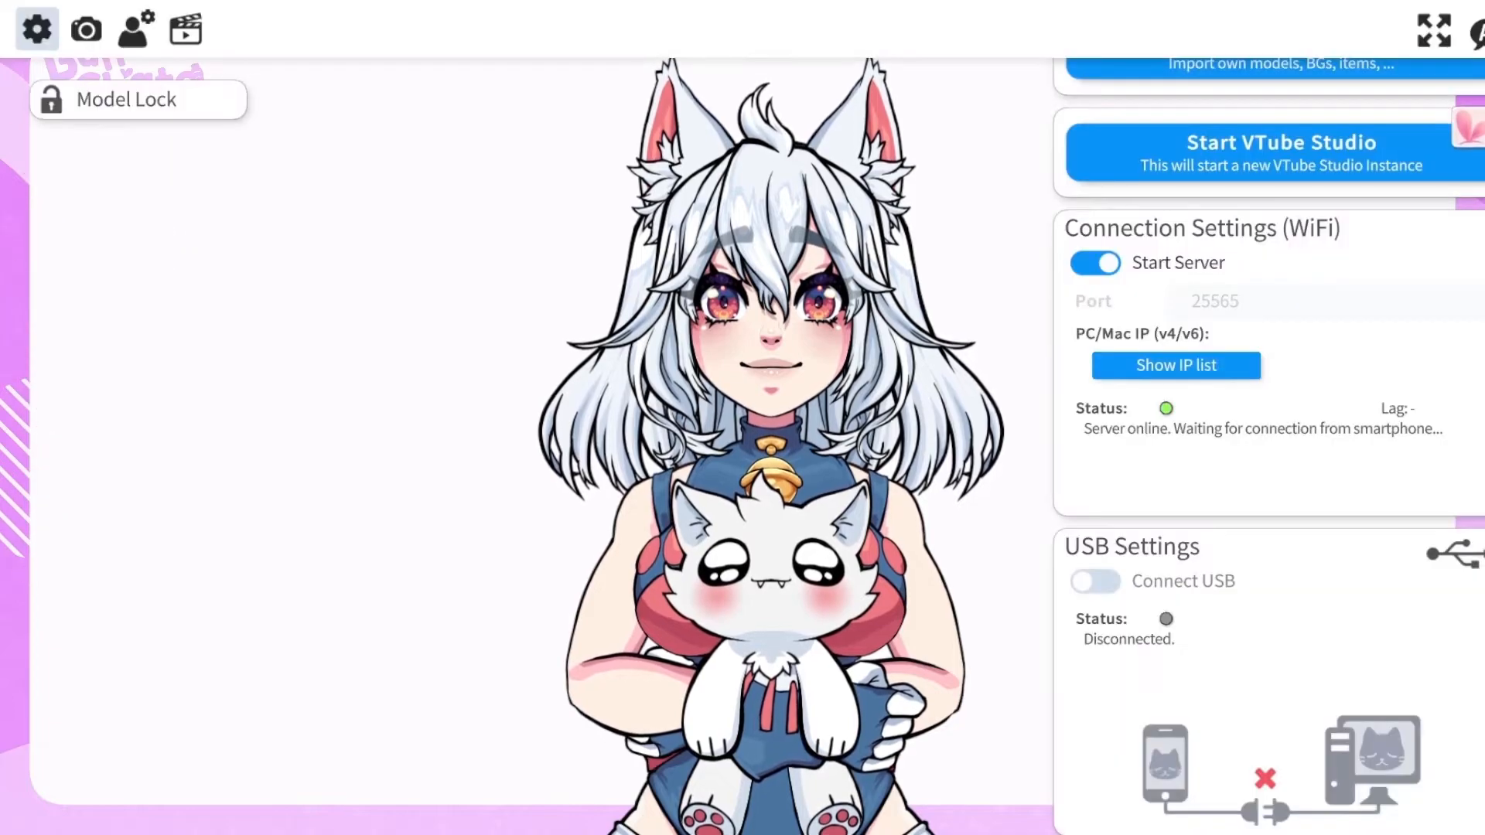
Scroll to VTube Studio's Microphone Settings showing VoiceMeeter Output as the microphone.
{"action": "scroll", "scroll_direction": "down", "scroll_amount": 3}
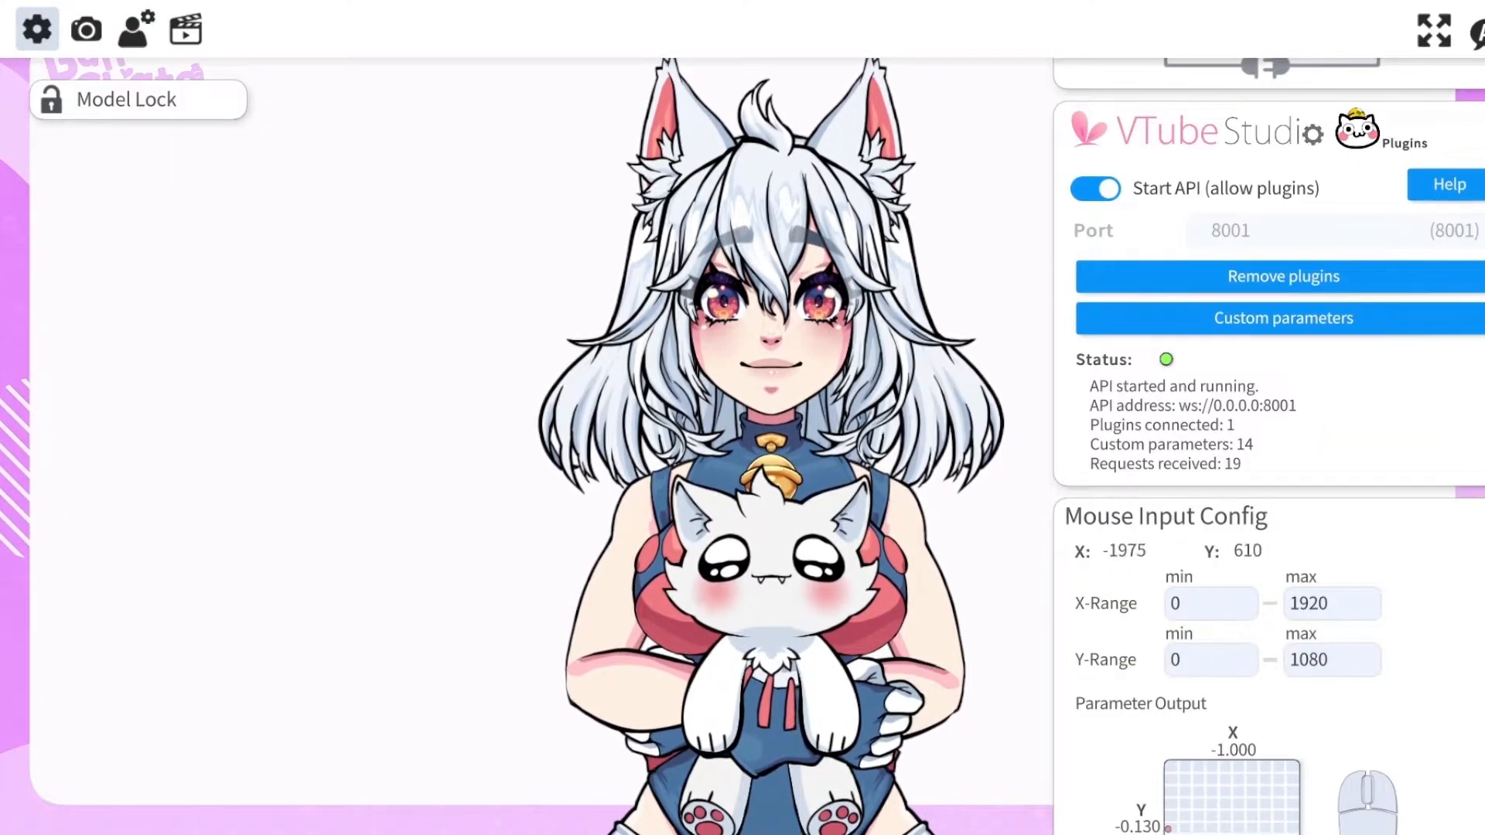
{"action": "scroll", "scroll_direction": "down", "scroll_amount": 3}
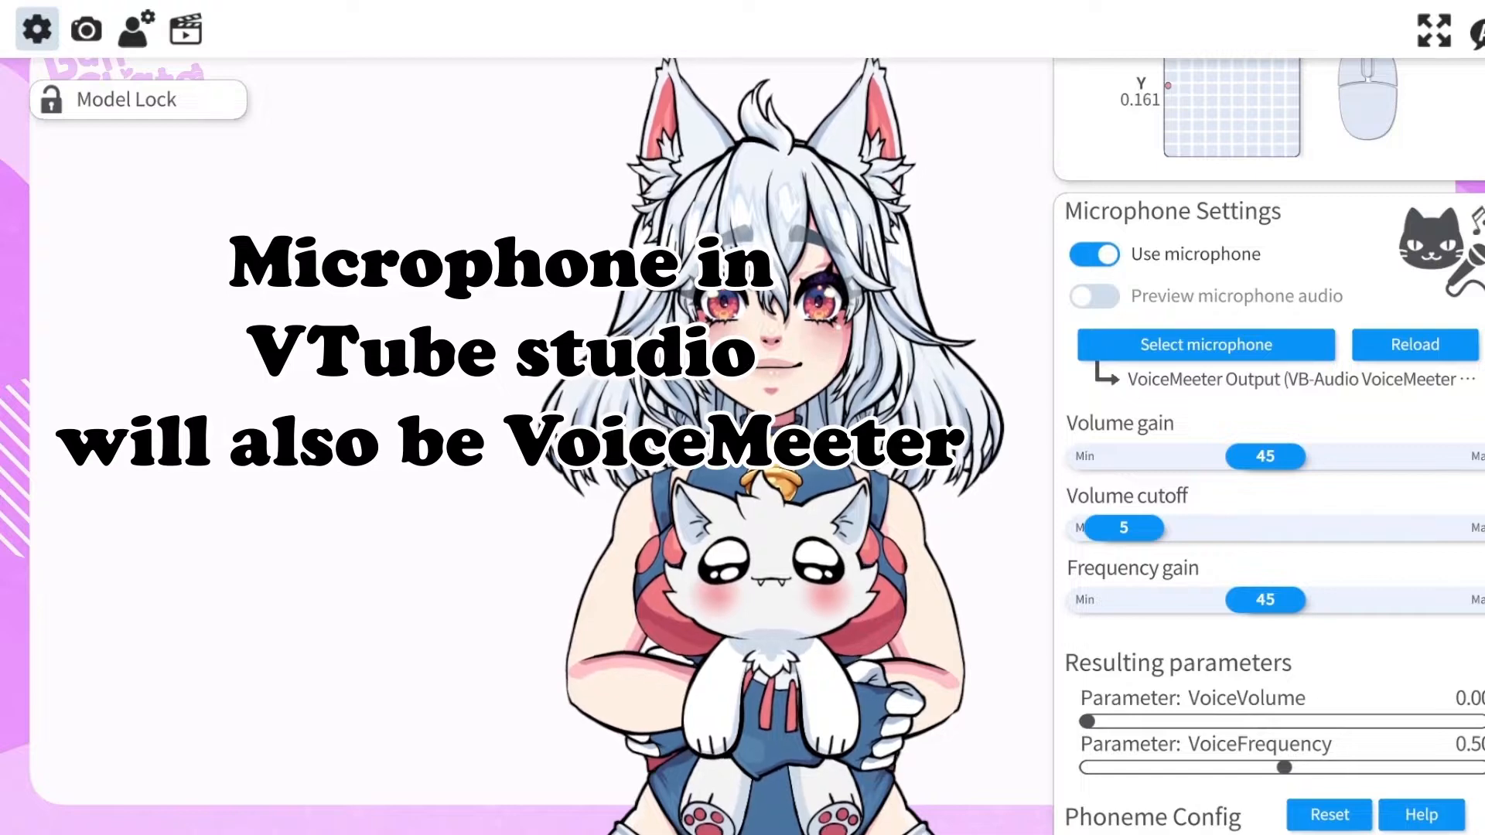
{"action": "left_click", "coordinate": [1206, 344]}
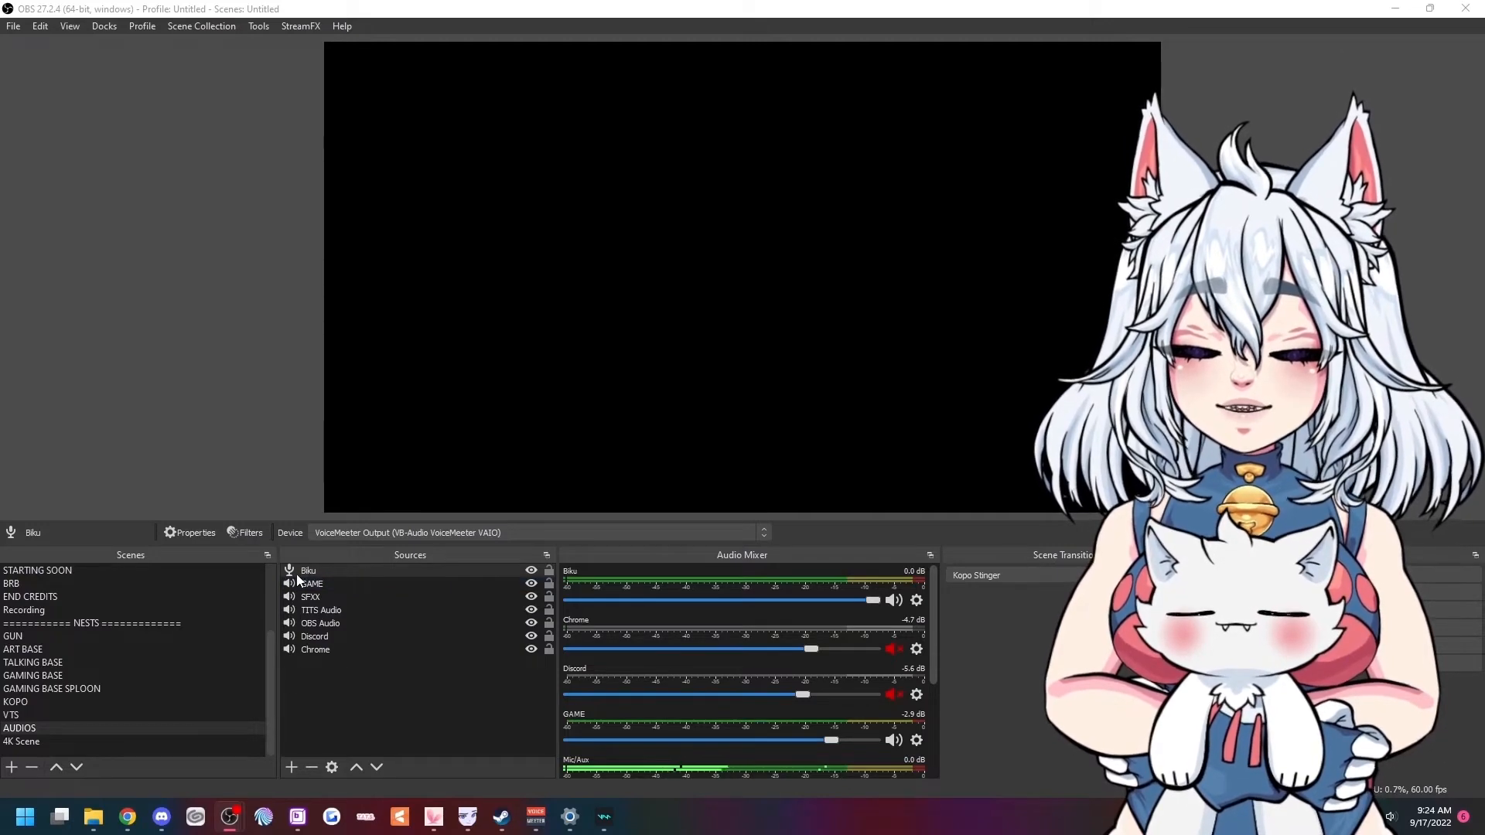
Show the Biku source's properties, with VoiceMeeter Output as its device.
{"action": "right_click", "coordinate": [307, 570]}
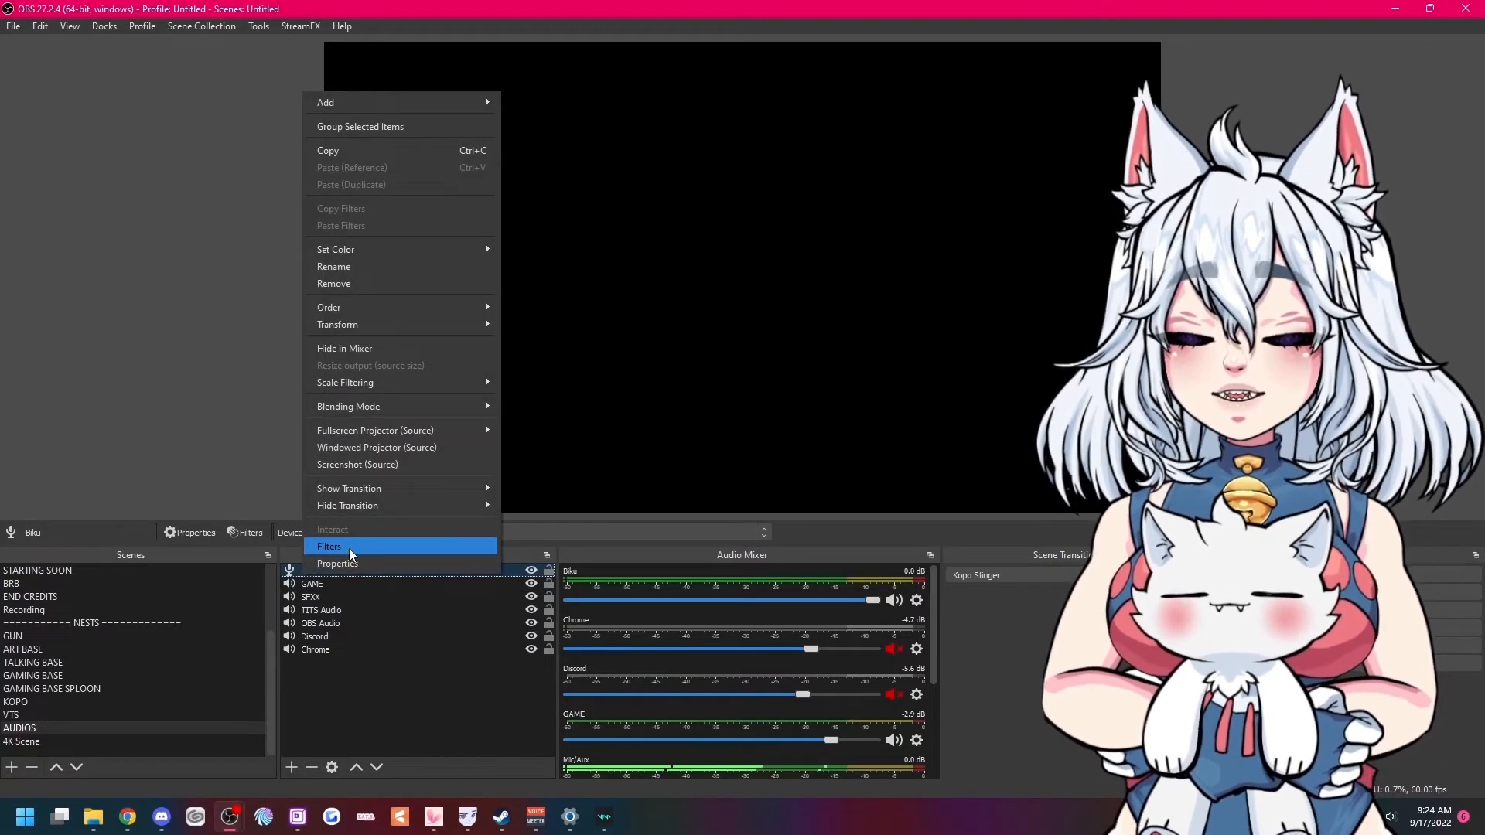
{"action": "left_click", "coordinate": [338, 562]}
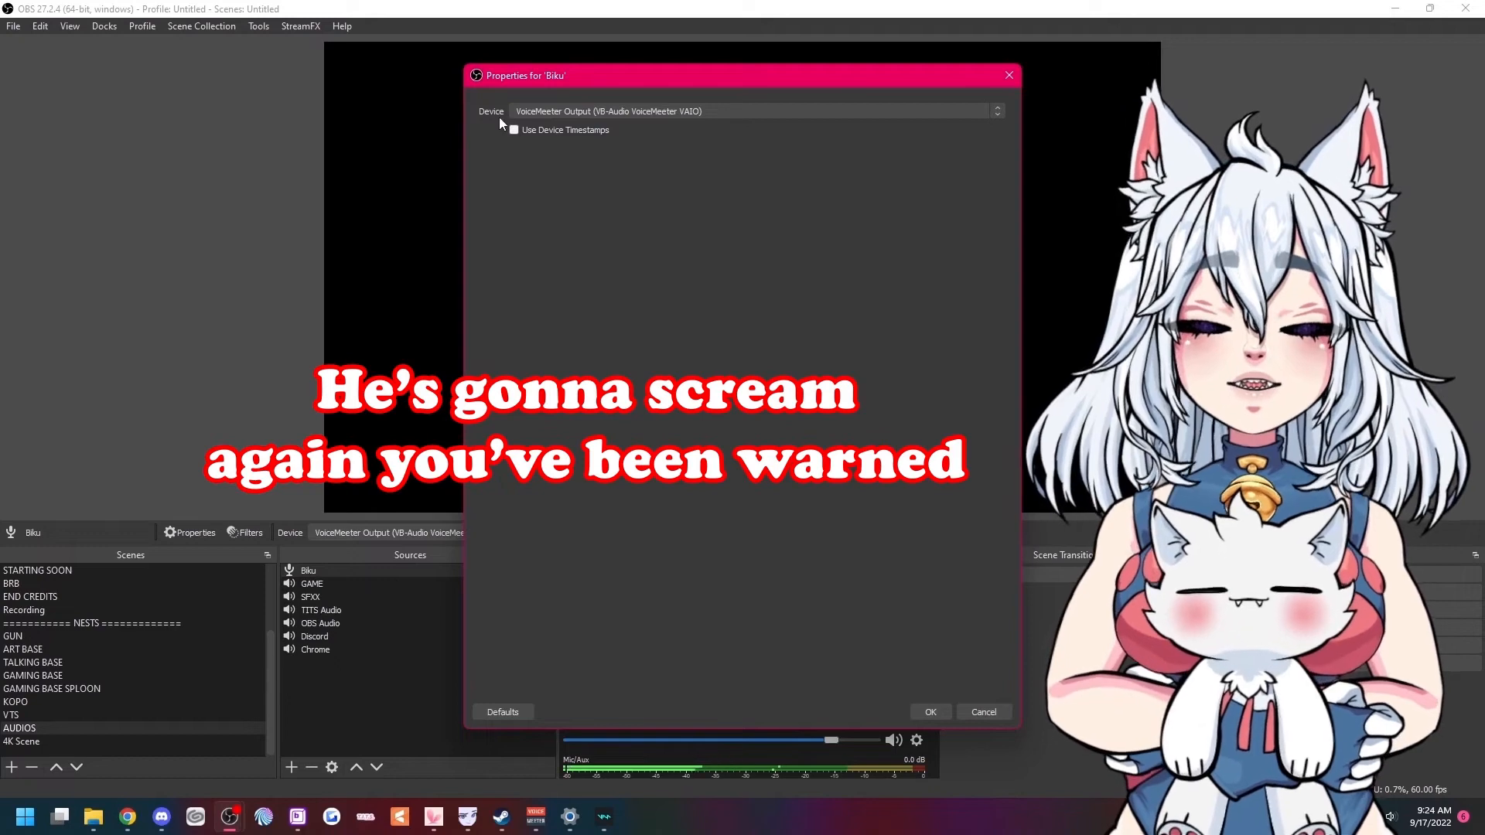